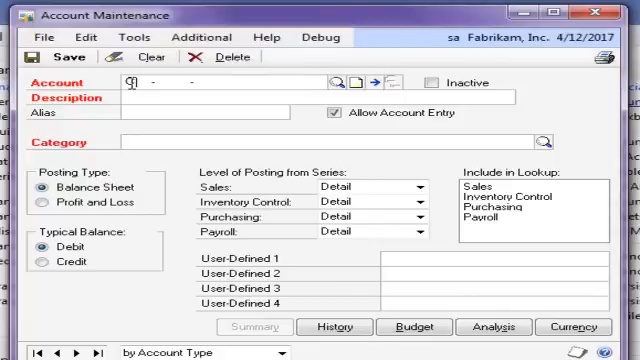
# - Search accounts for CASH, then narrow the Select Record results with BANK to the Cash in Bank accounts
pyautogui.write('CAS-H')
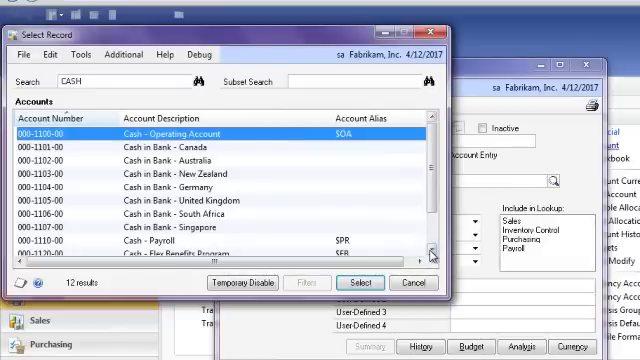
pyautogui.scroll(-3)
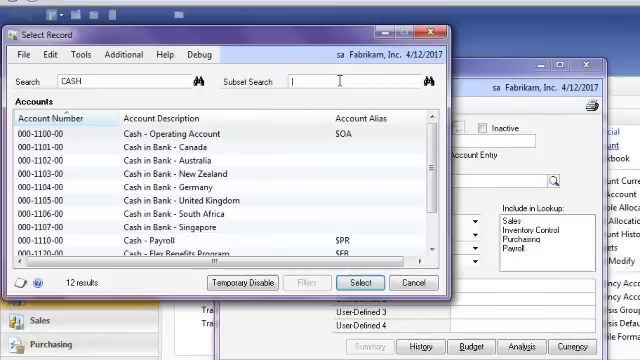
pyautogui.write('BANK')
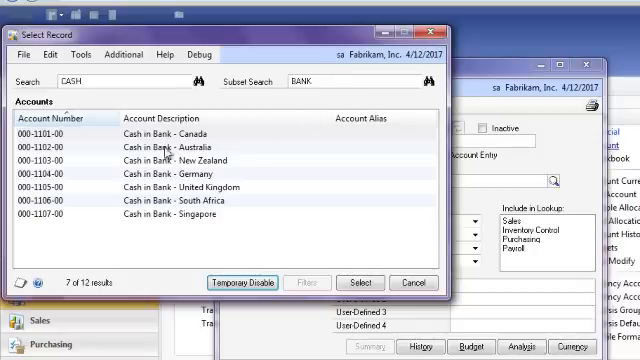
pyautogui.moveTo(160, 144)
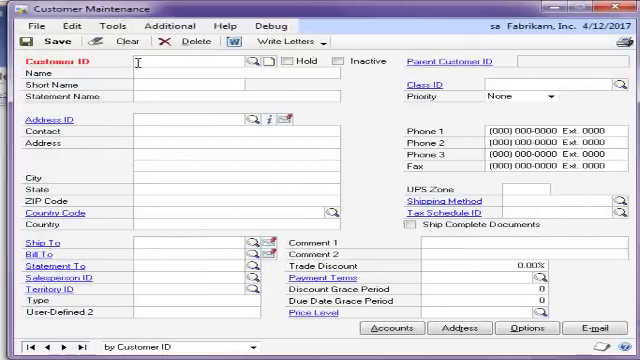
# - Enter WEST in Customer ID and choose <More...> to list the 4 matching customers
pyautogui.write('WEST')
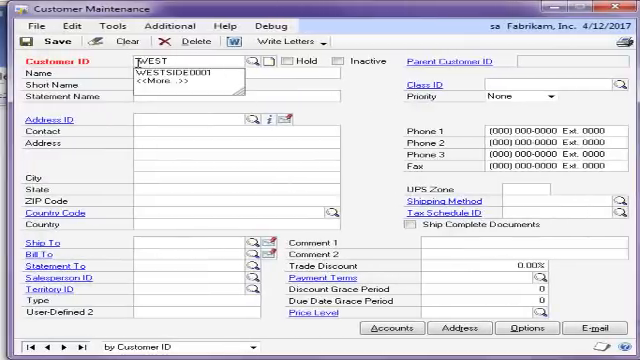
pyautogui.click(252, 66)
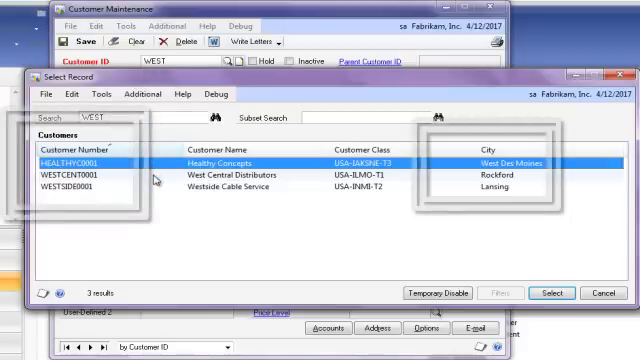
pyautogui.moveTo(446, 180)
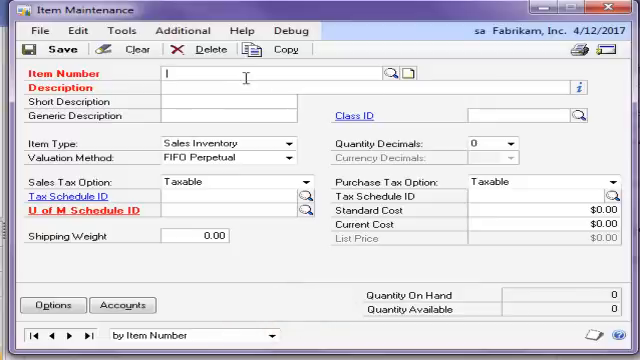
# - Enter GREEN in Item Number and choose <More...> to list all matching items
pyautogui.write('GREEN')
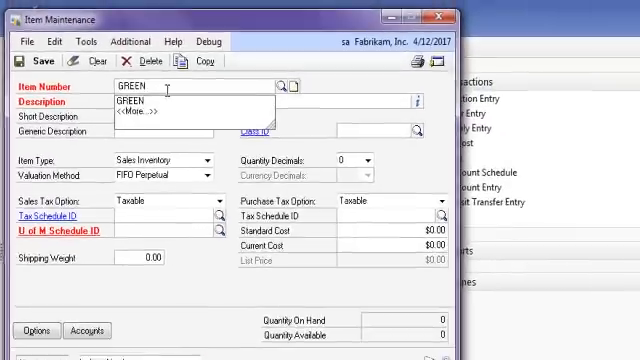
pyautogui.click(284, 84)
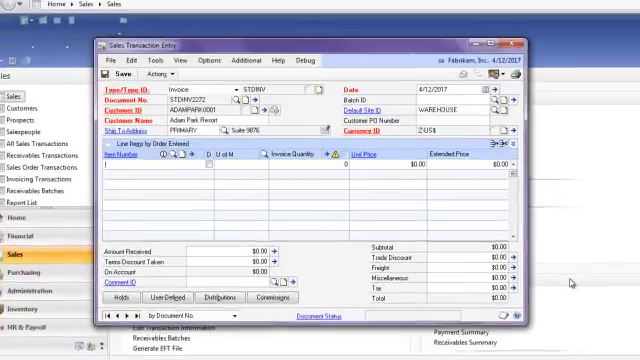
# - Maximize Sales Transaction Entry, enter a partial item number and pick Green Phone as a $59.95 invoice line
pyautogui.click(520, 48)
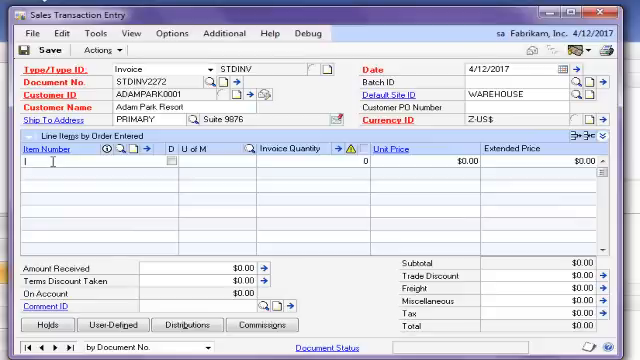
pyautogui.write('GI')
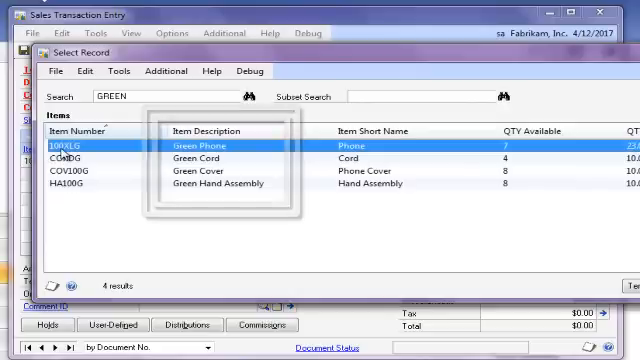
pyautogui.doubleClick(116, 156)
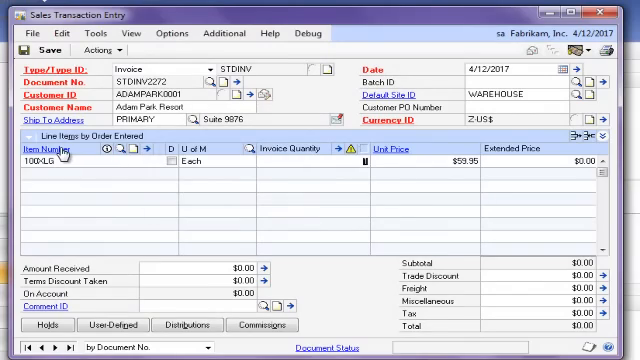